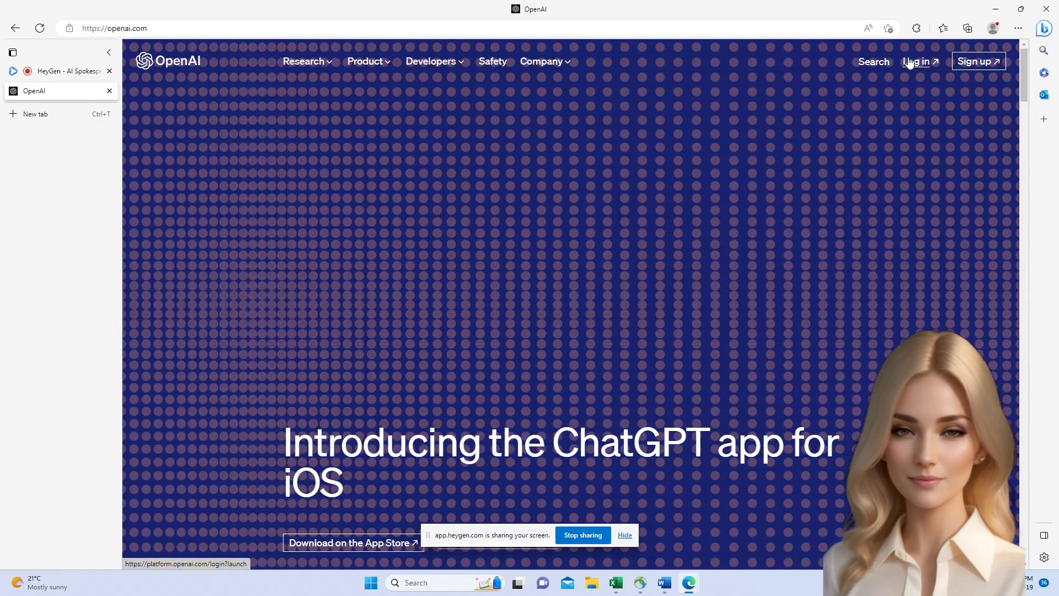
Step: Log in on openai.com to reach a new ChatGPT chat
click(917, 61)
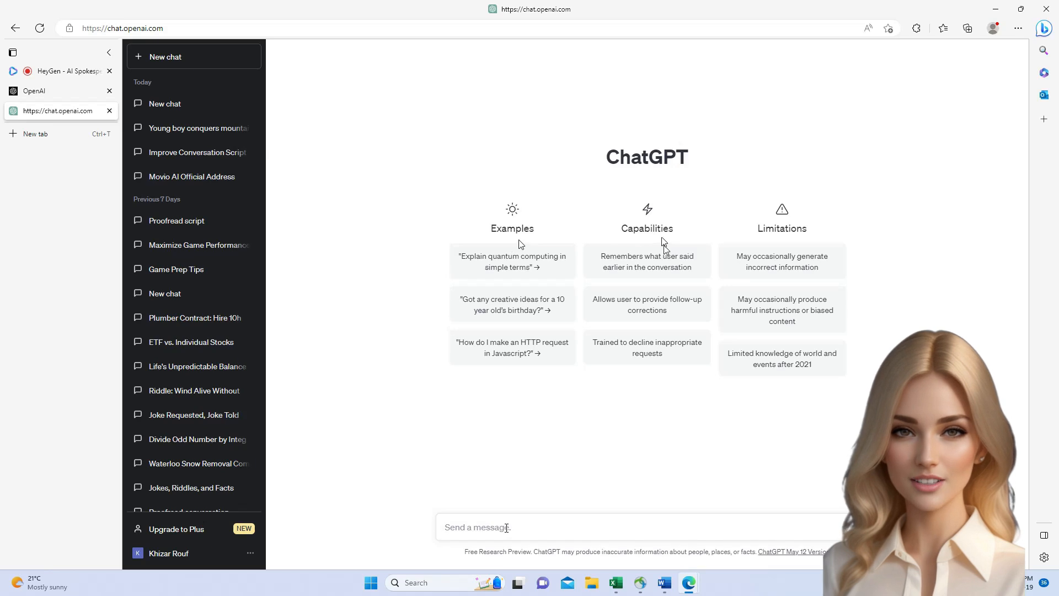
Step: Draft the prompt 'write me a story on a young boy' in ChatGPT's message box
text(write me a so)
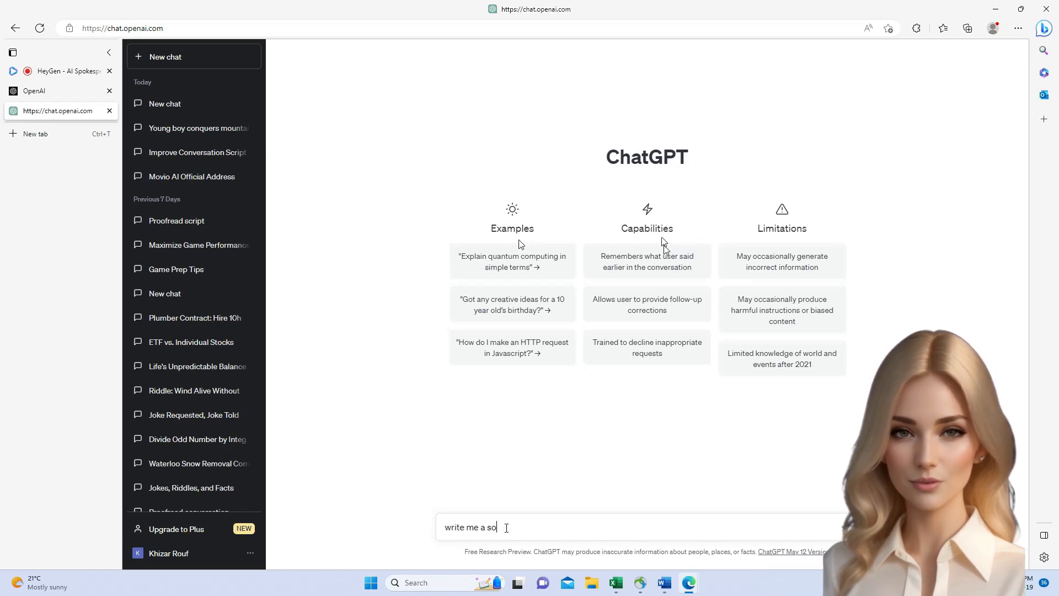
text(story on a)
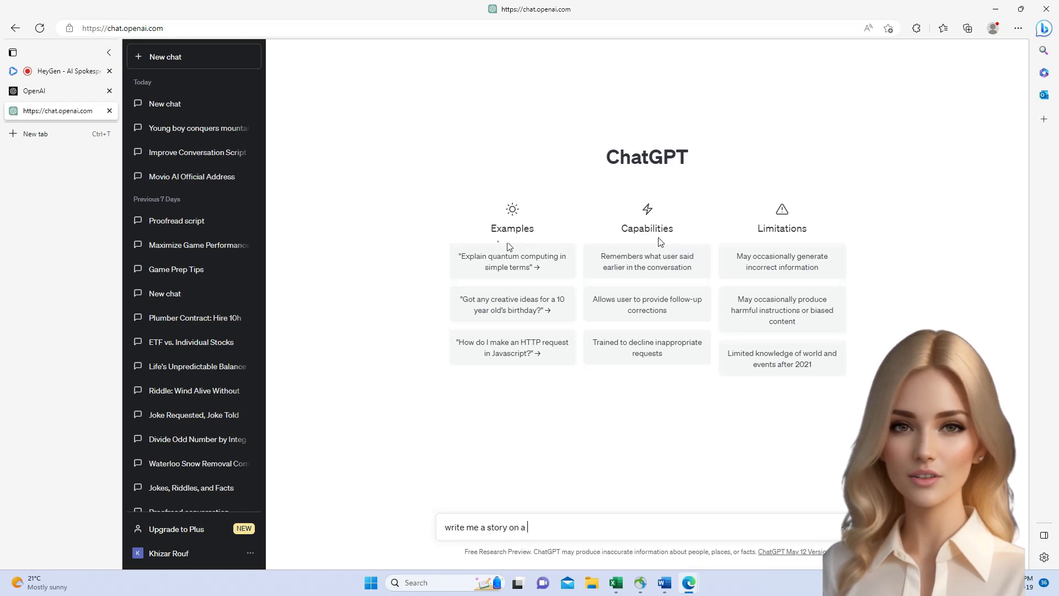
text(yong bo)
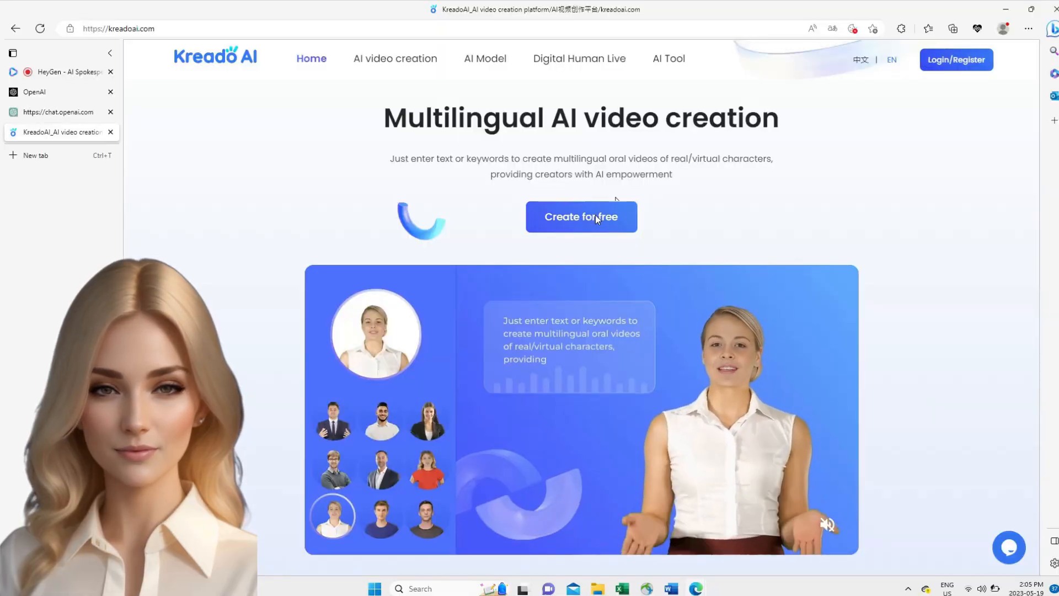
Step: Start creating for free on Kreado AI and enter the AI text dubbing tool
click(580, 216)
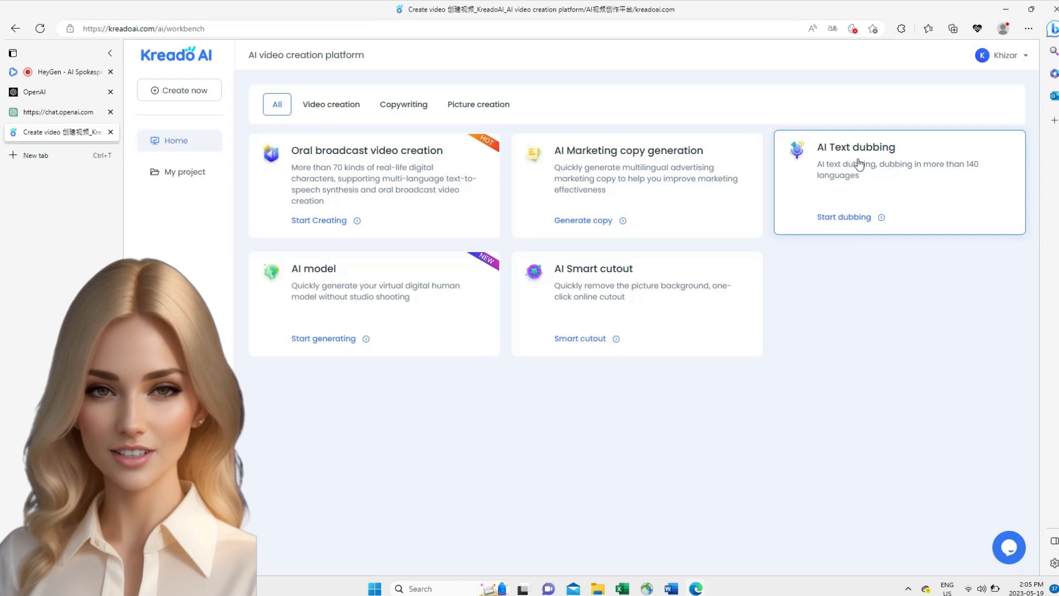
click(844, 216)
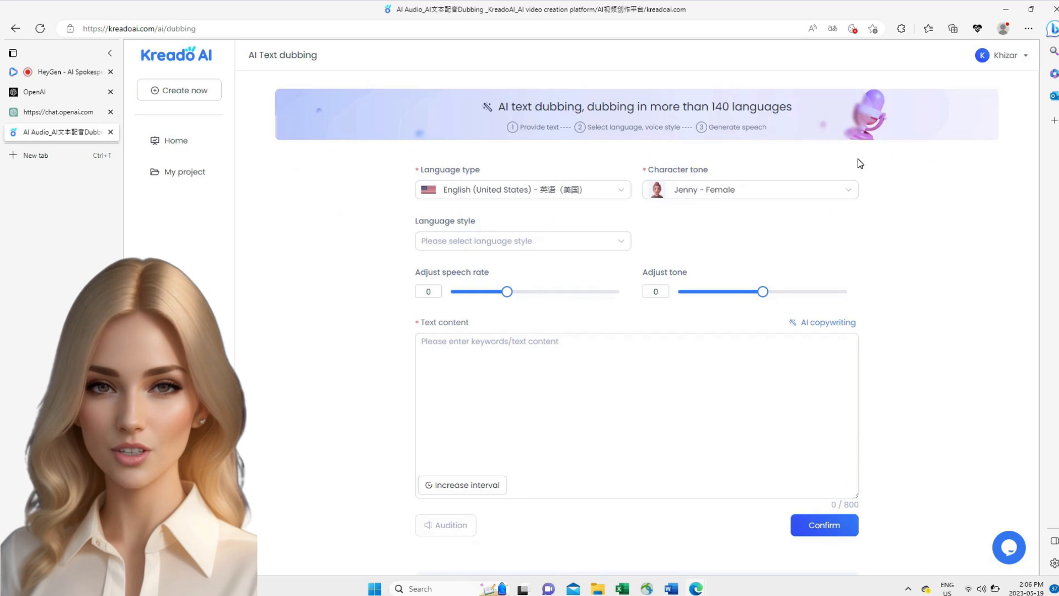
mouse_move(469, 210)
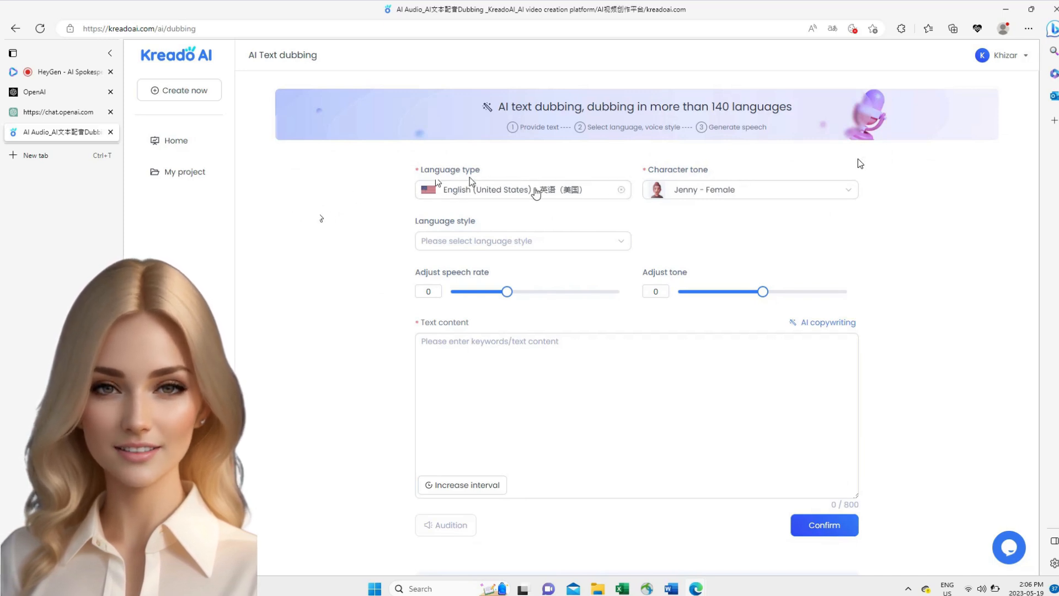
click(522, 189)
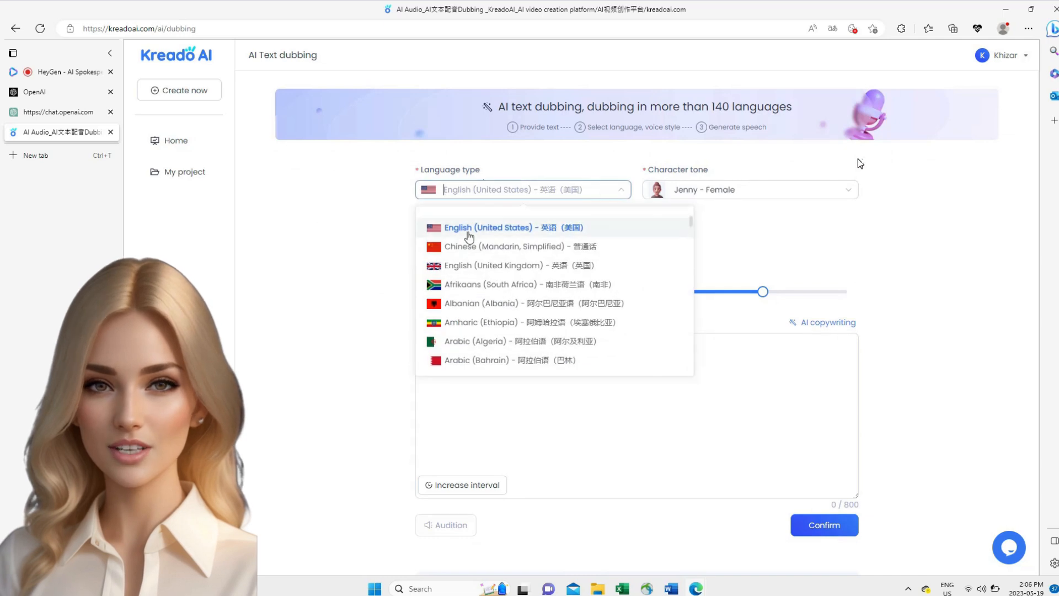
scroll(down, 3)
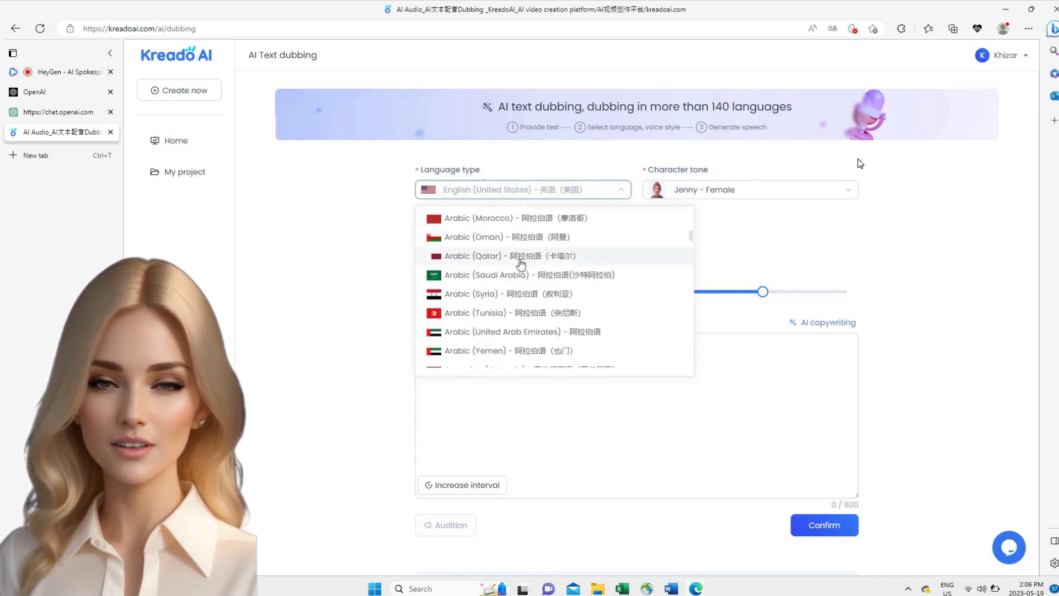
scroll(down, 3)
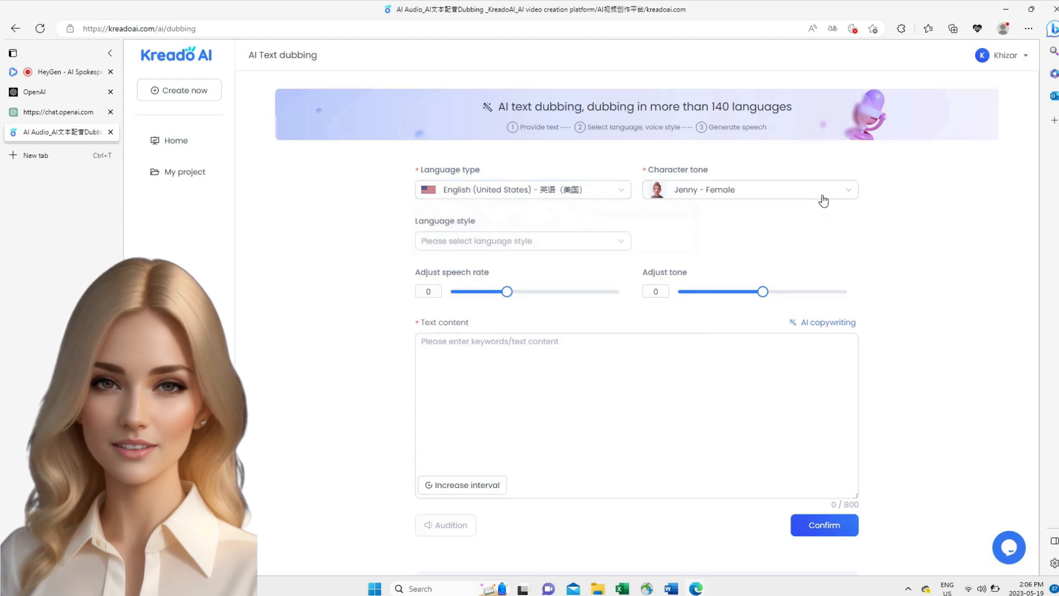
click(749, 190)
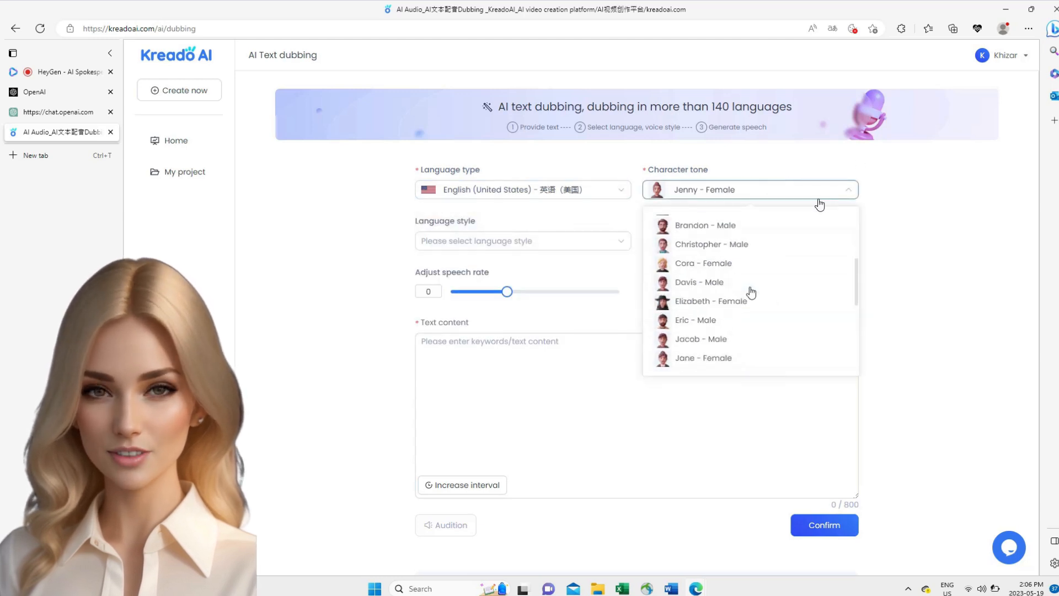
scroll(down, 3)
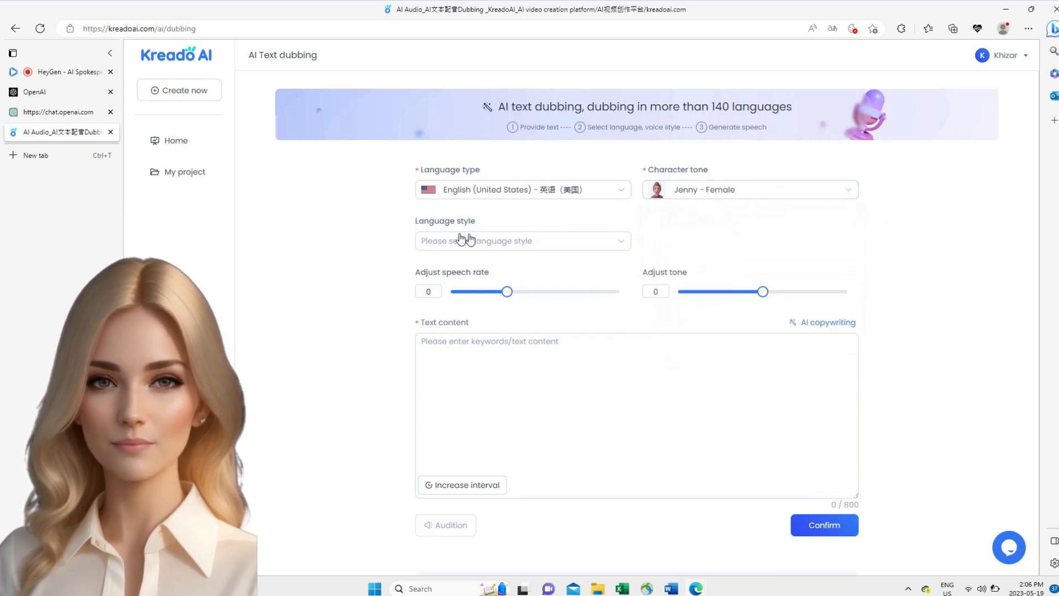
click(57, 91)
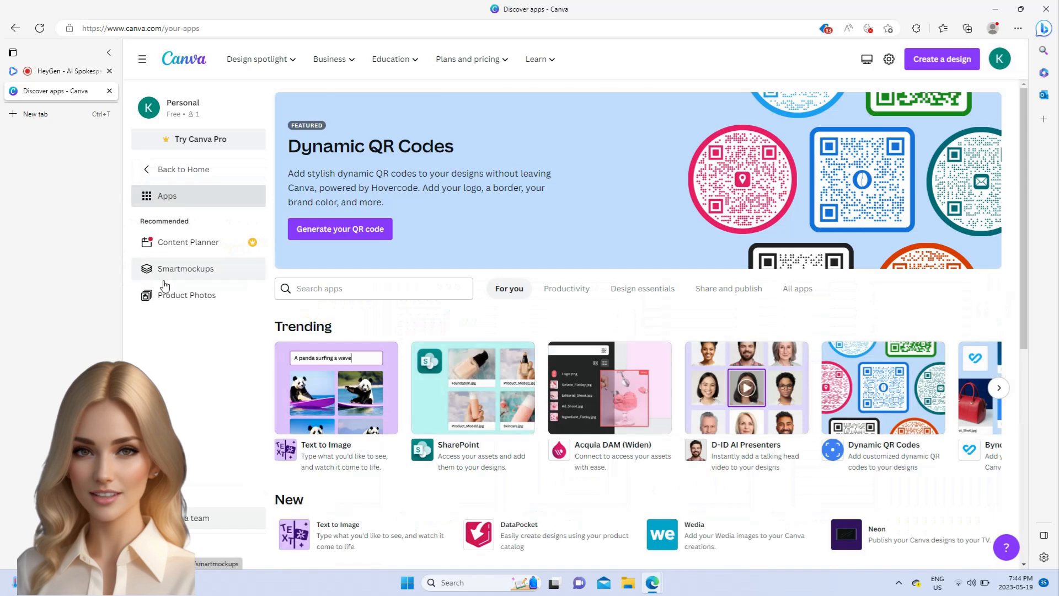
Step: Use Text to Image in a new custom 2000 × 2000 px Canva design
click(336, 387)
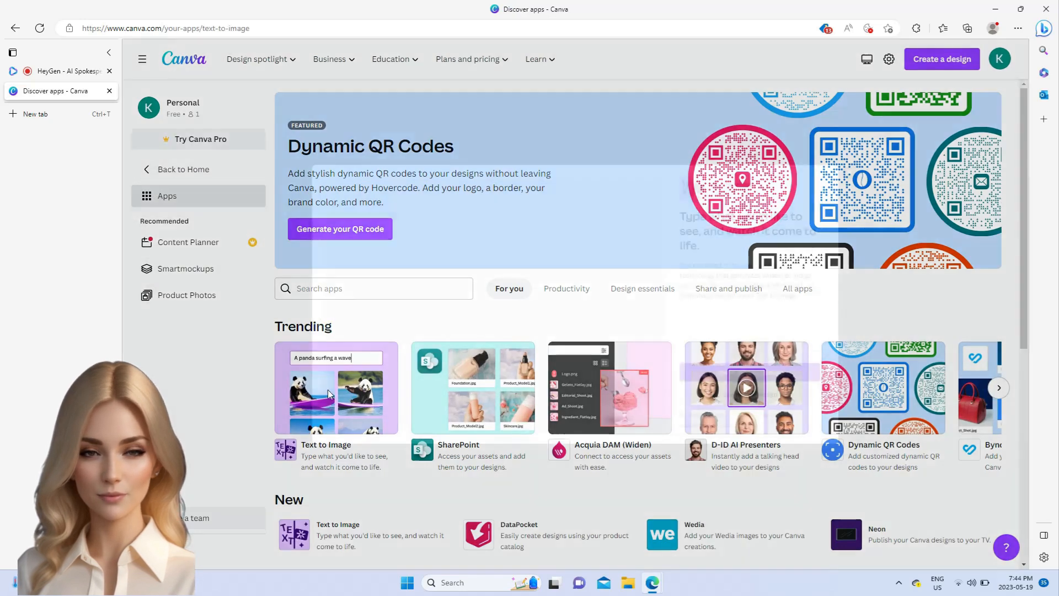
click(336, 388)
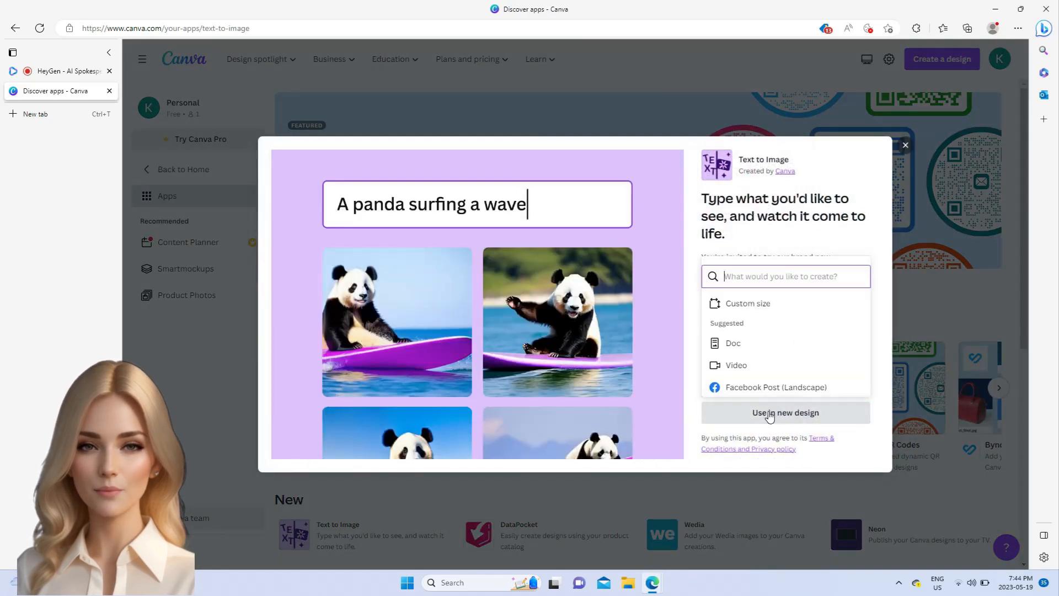
click(747, 304)
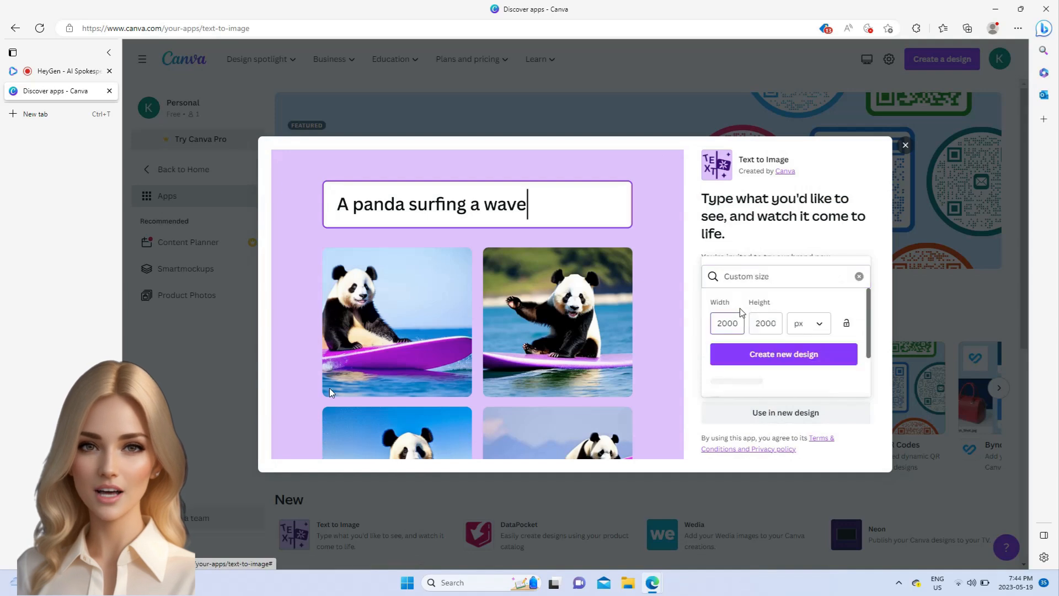
click(783, 355)
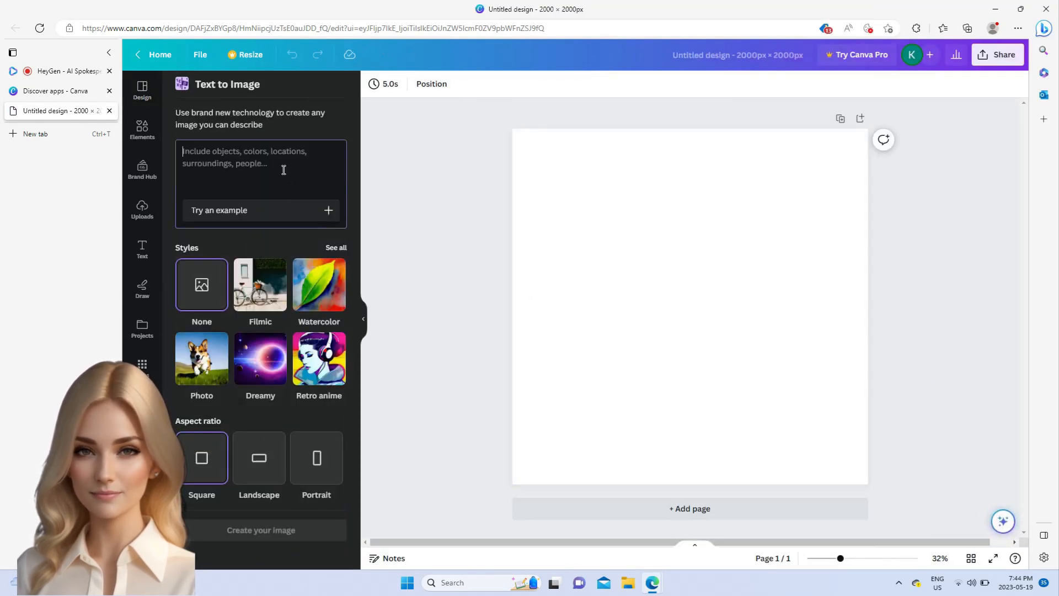
Step: Generate images for 'a realistic image of a boy climbing on a mountain' and pick the sunny one
text(a realistic image of a boy climbing on a mountain)
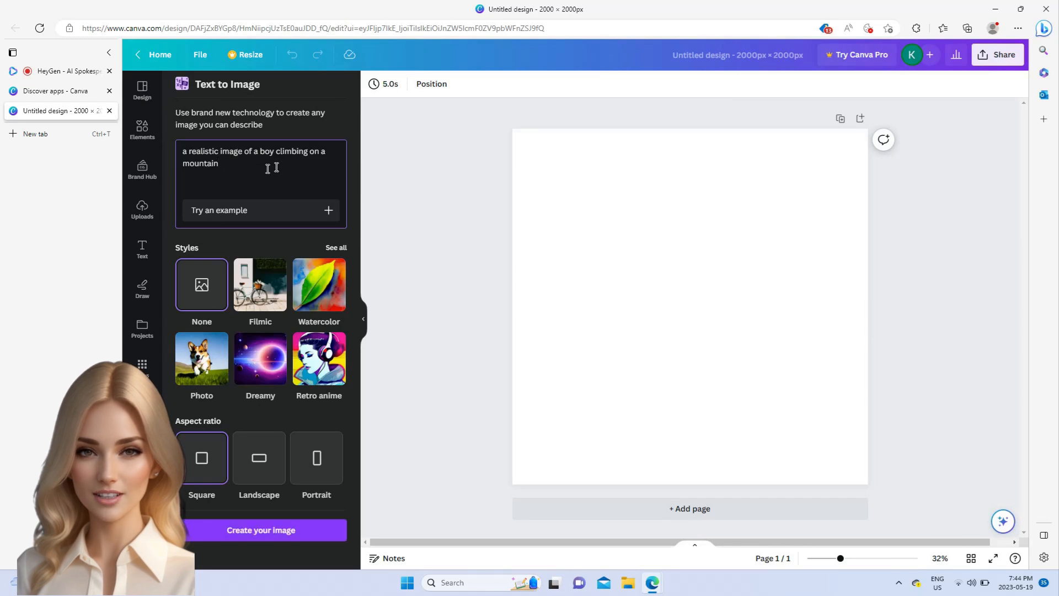
triple_click(257, 157)
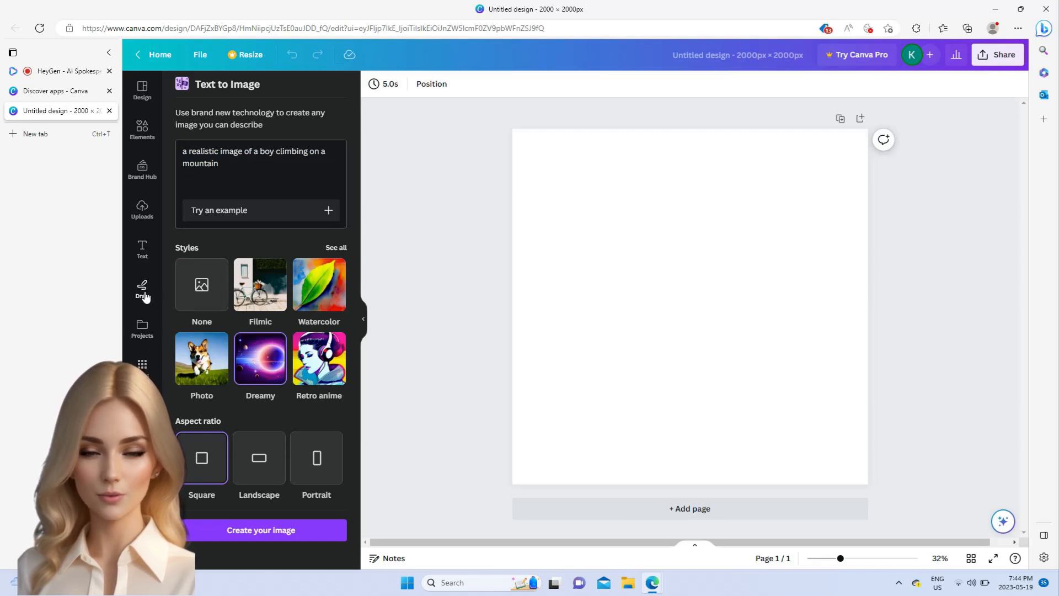
click(261, 530)
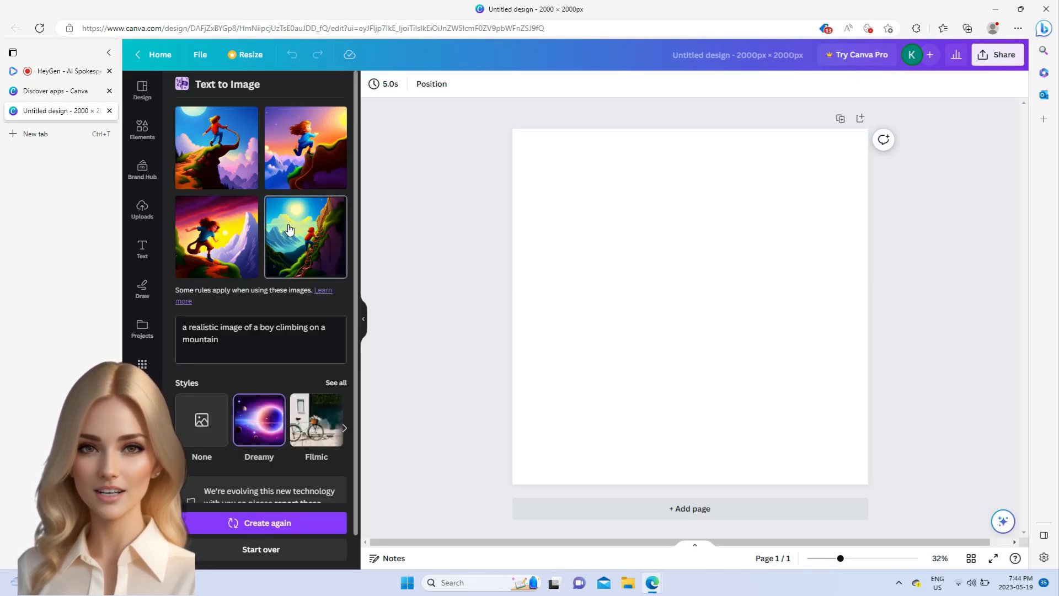
click(305, 235)
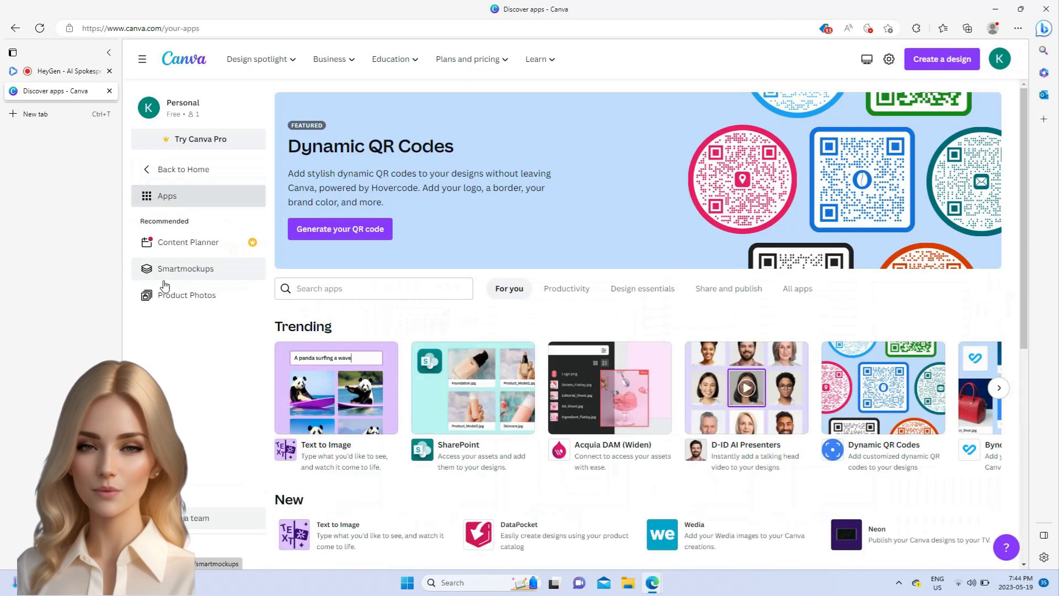
Step: From the Canva home page create a new blank Video design
click(182, 169)
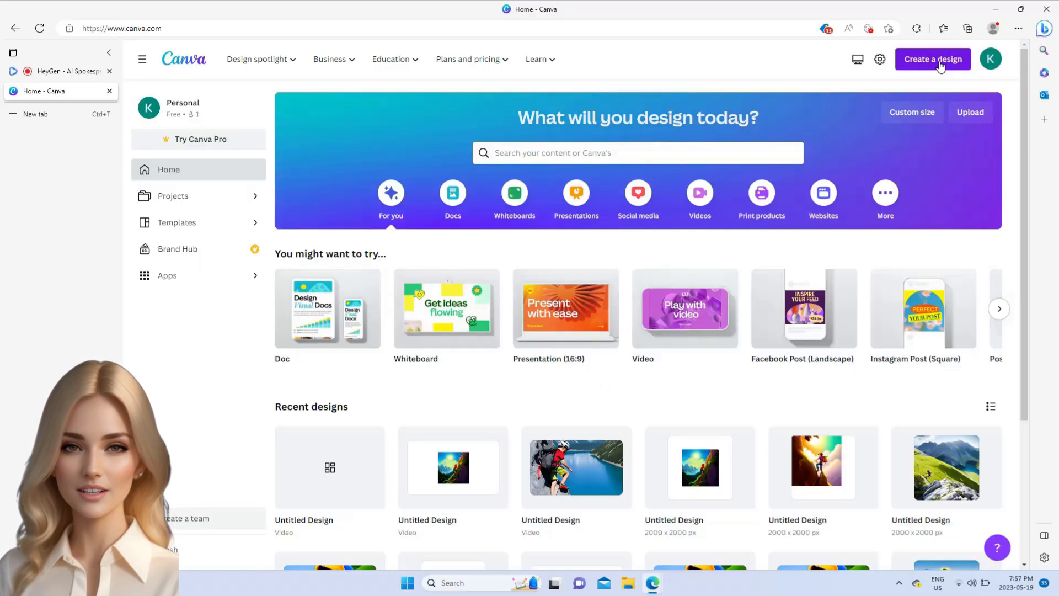
click(933, 59)
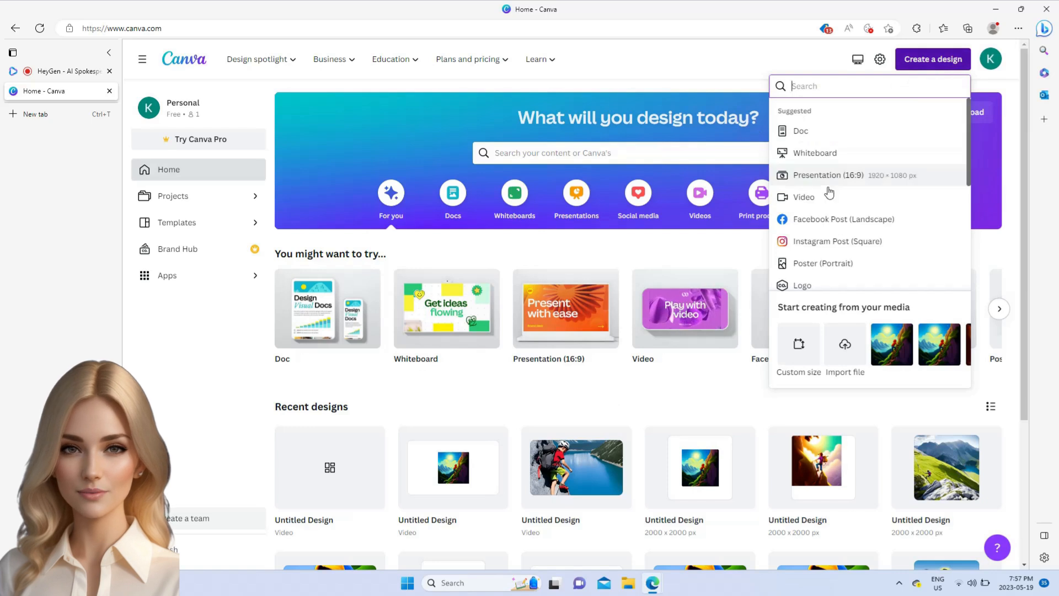
click(828, 175)
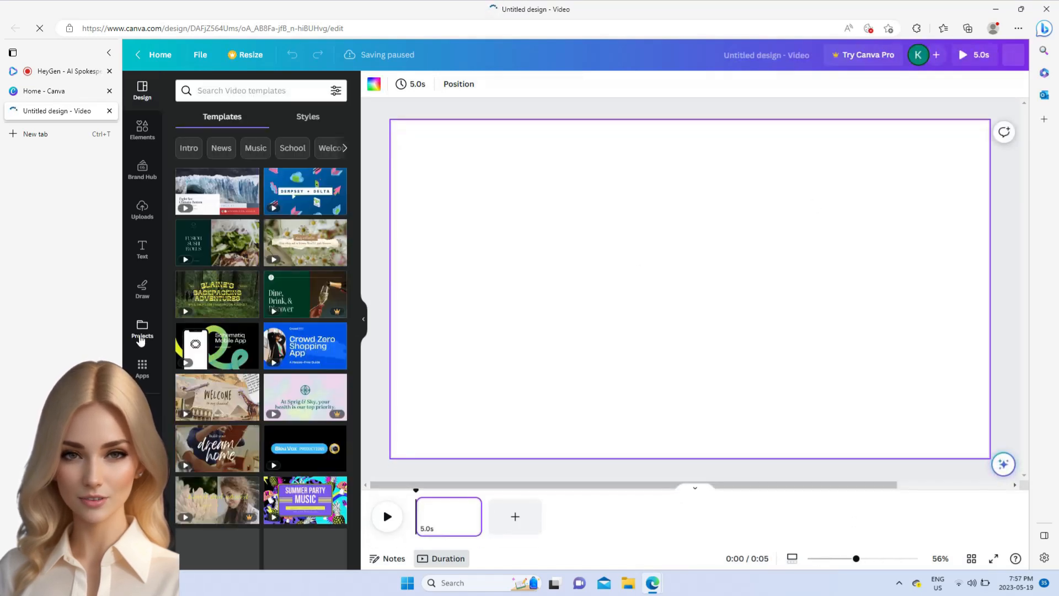
Step: Browse saved Projects to bring the earlier three pages into the video
click(141, 331)
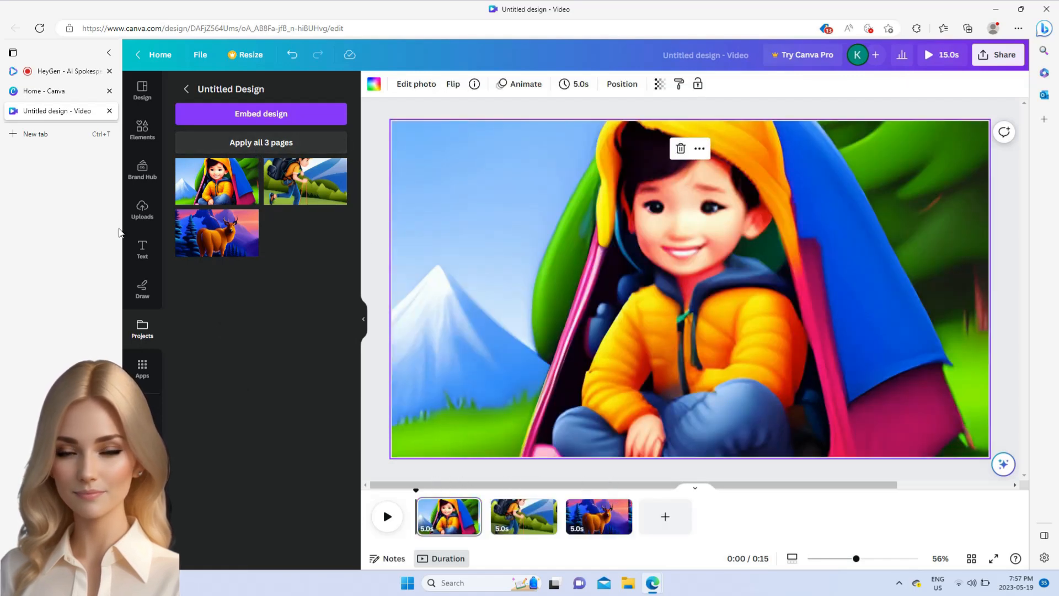
mouse_move(142, 331)
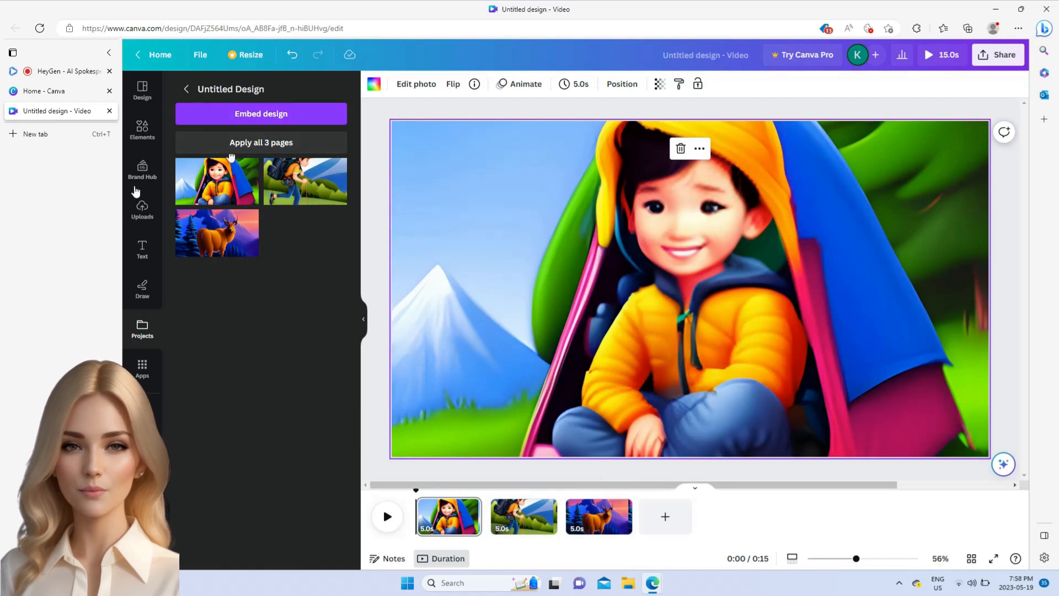
Step: Place uploaded audio.mp3 under the three video pages and play the narrated video
click(141, 210)
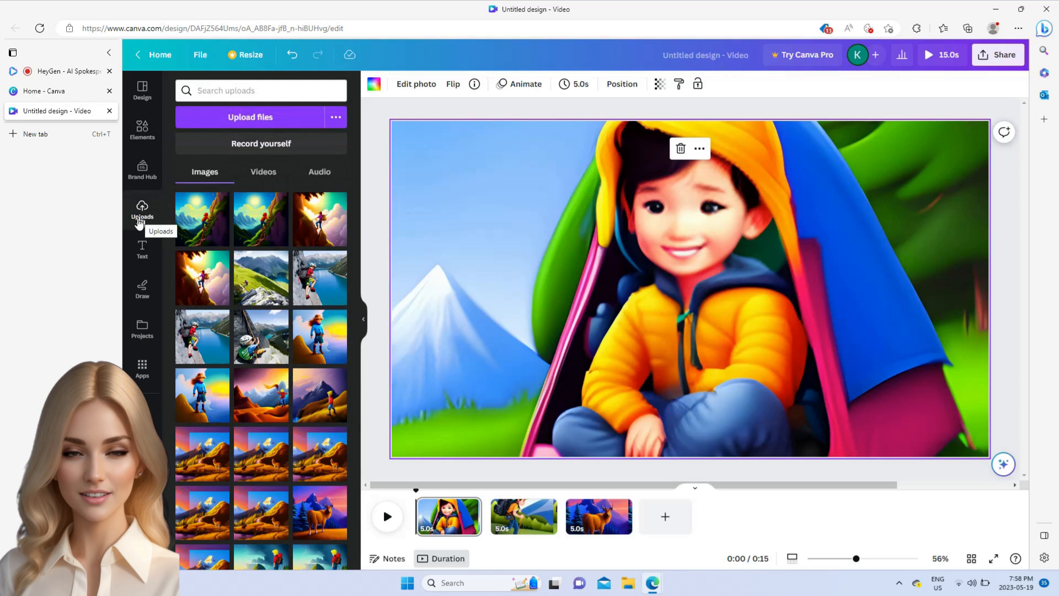
click(319, 172)
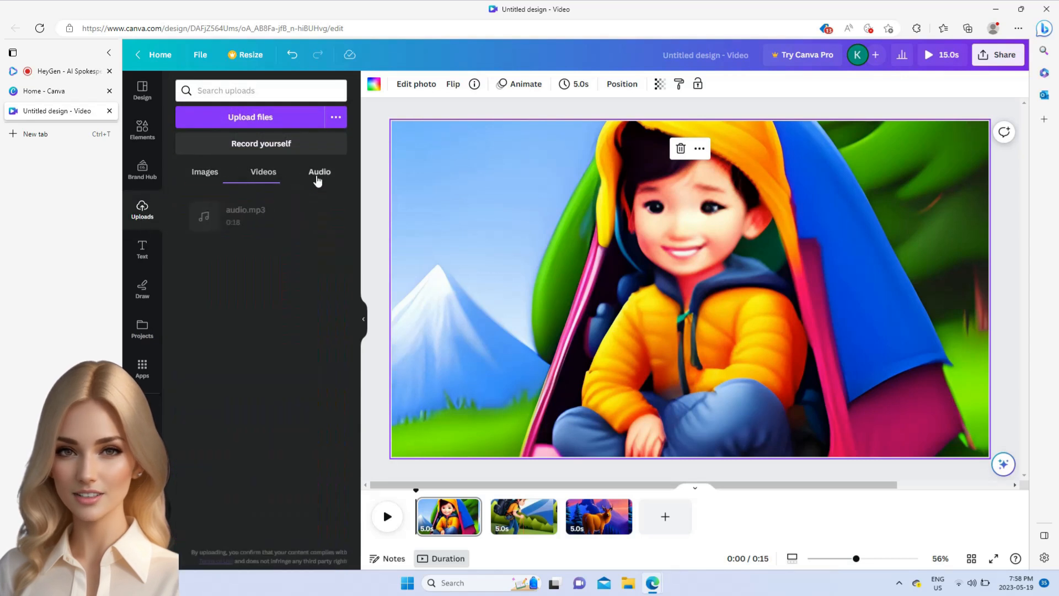
drag(245, 216, 527, 526)
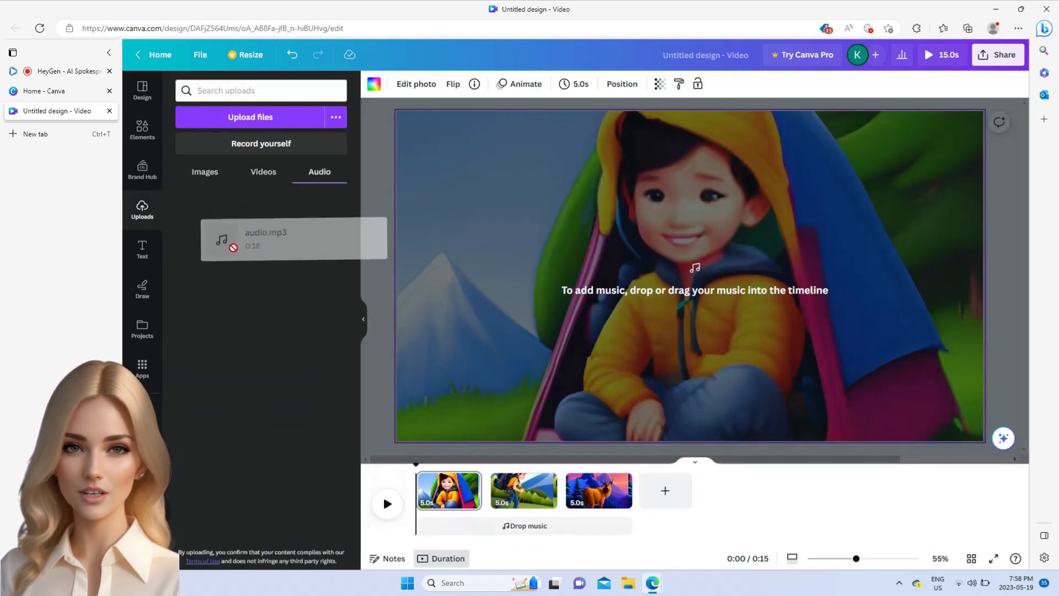
drag(266, 238, 531, 526)
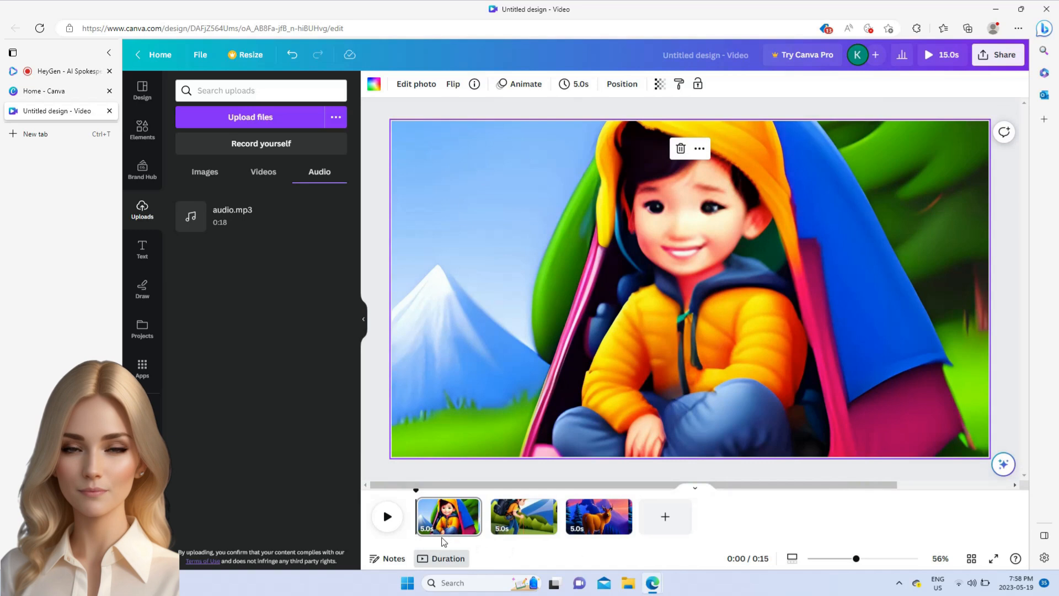
click(388, 517)
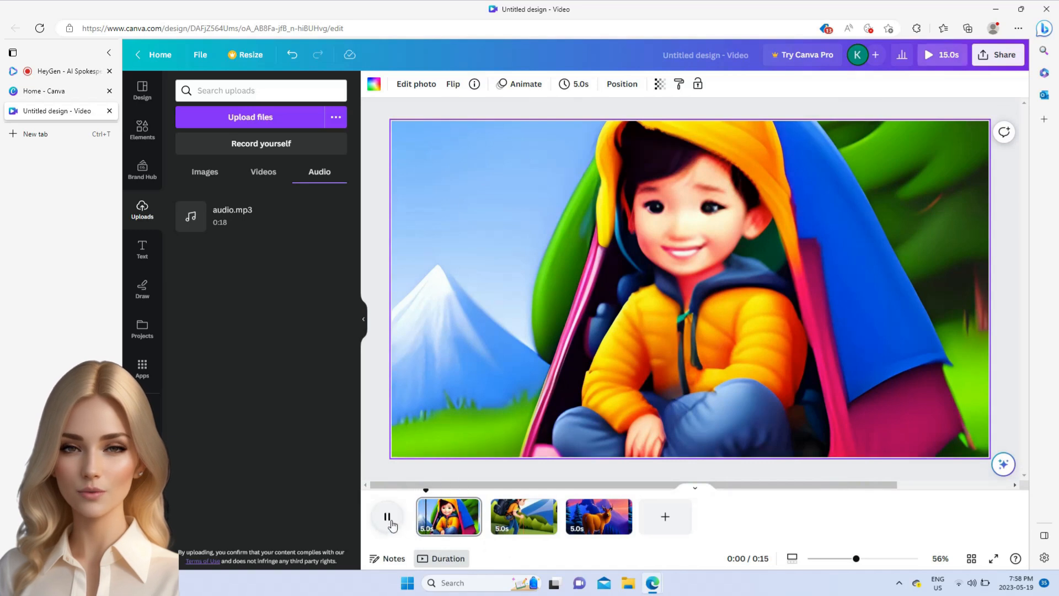